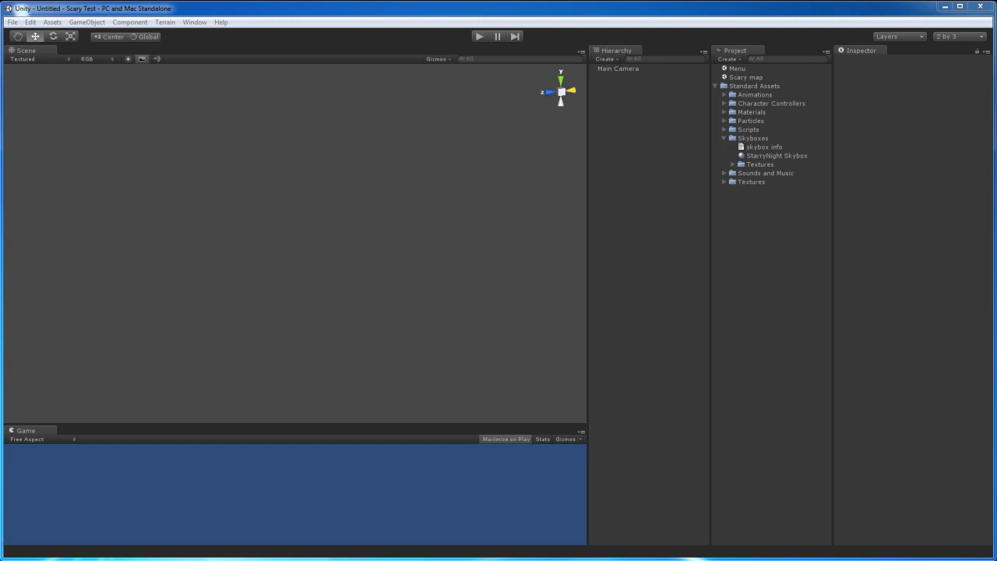
{"action": "mouse_move", "coordinate": [754, 205]}
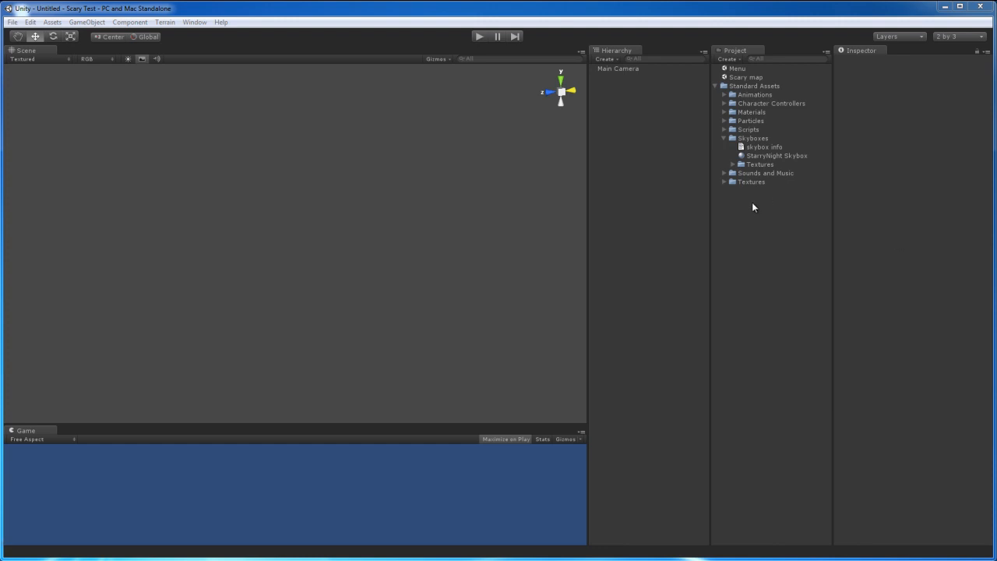
{"action": "mouse_move", "coordinate": [495, 308]}
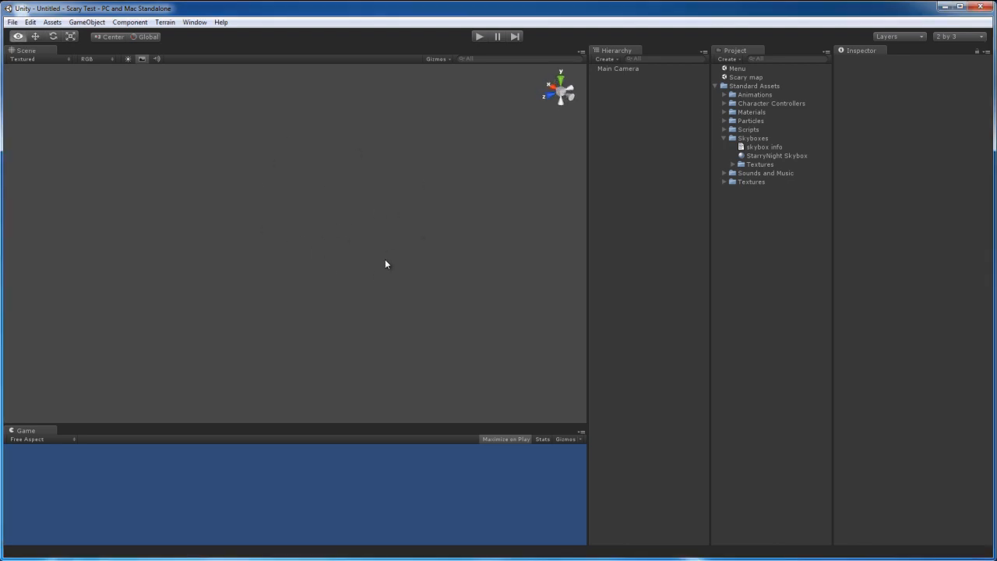
Create a 3D Text object and set its Text Mesh text to THE ADVENTURES OF POPO
{"action": "left_click", "coordinate": [96, 24]}
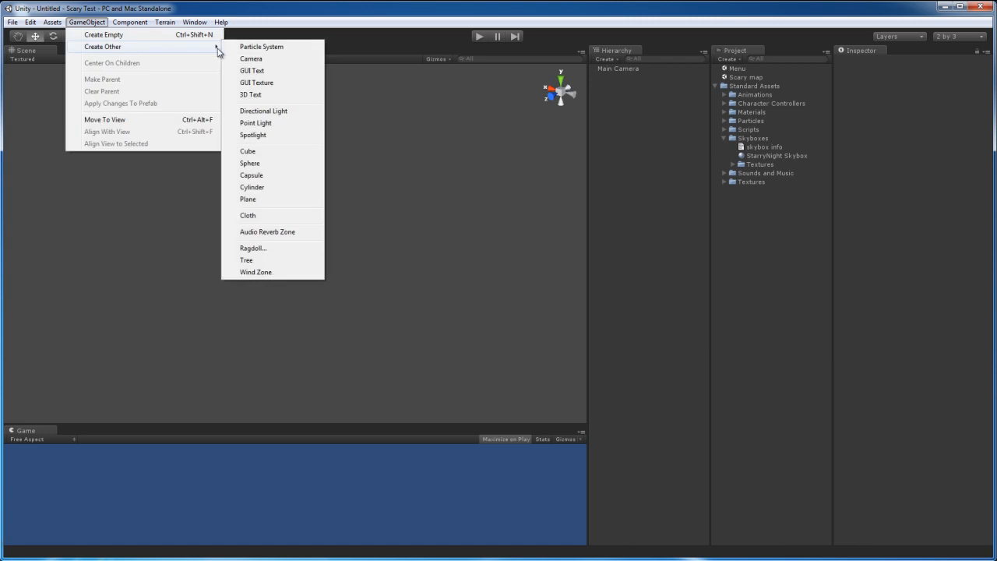
{"action": "left_click", "coordinate": [249, 95]}
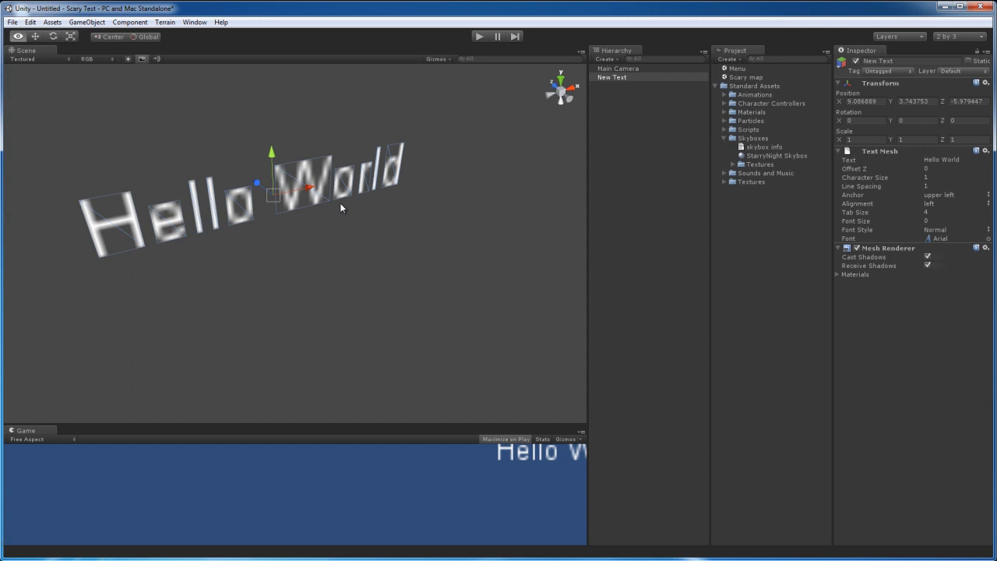
{"action": "left_click", "coordinate": [950, 159]}
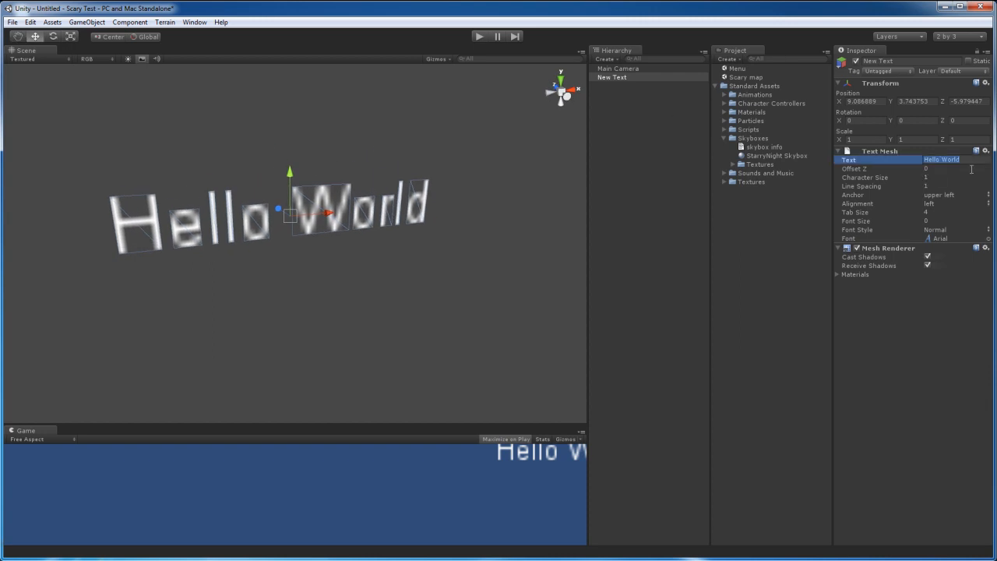
{"action": "type", "text": "THE A"}
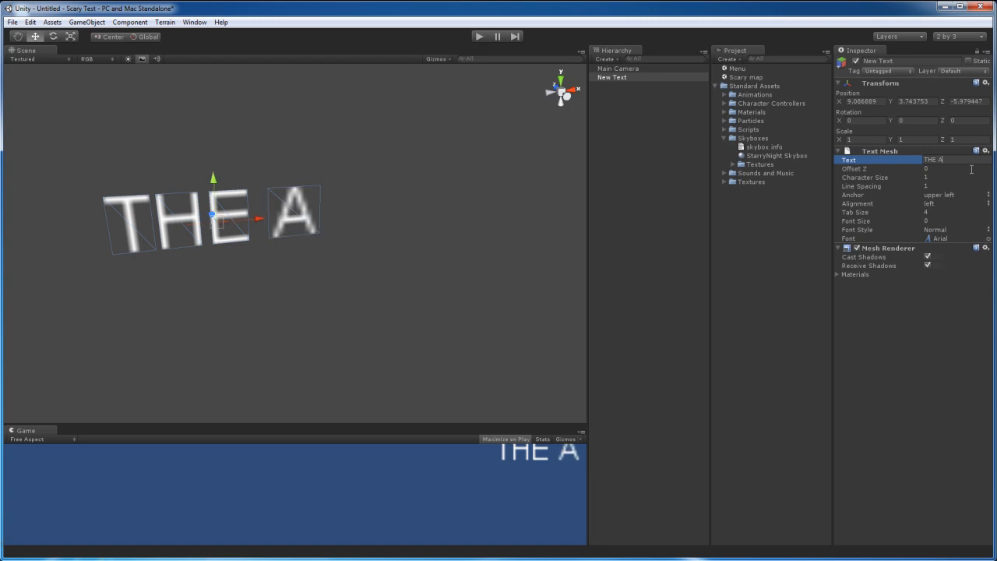
{"action": "type", "text": "DVENTURES OF POPO"}
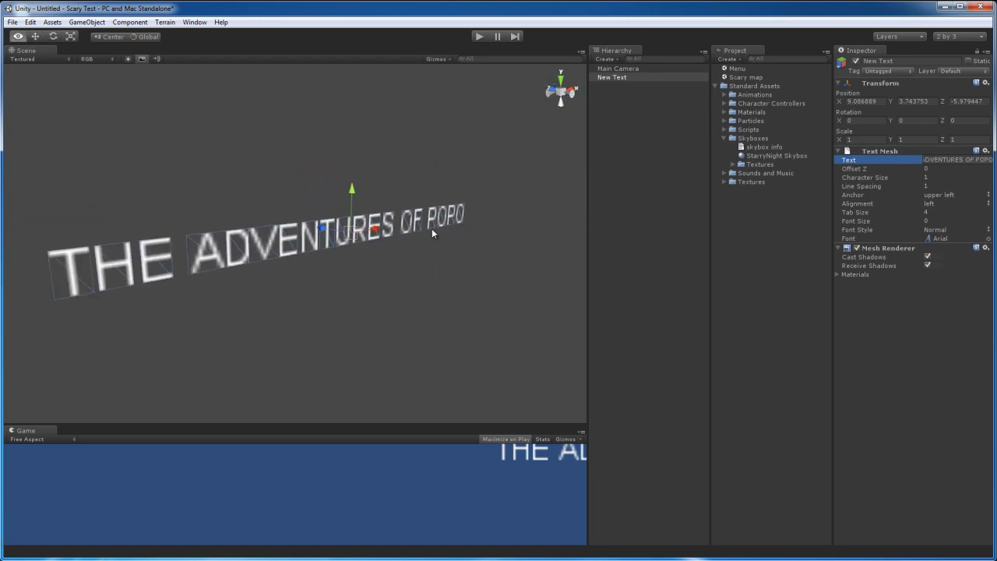
{"action": "left_click", "coordinate": [938, 222]}
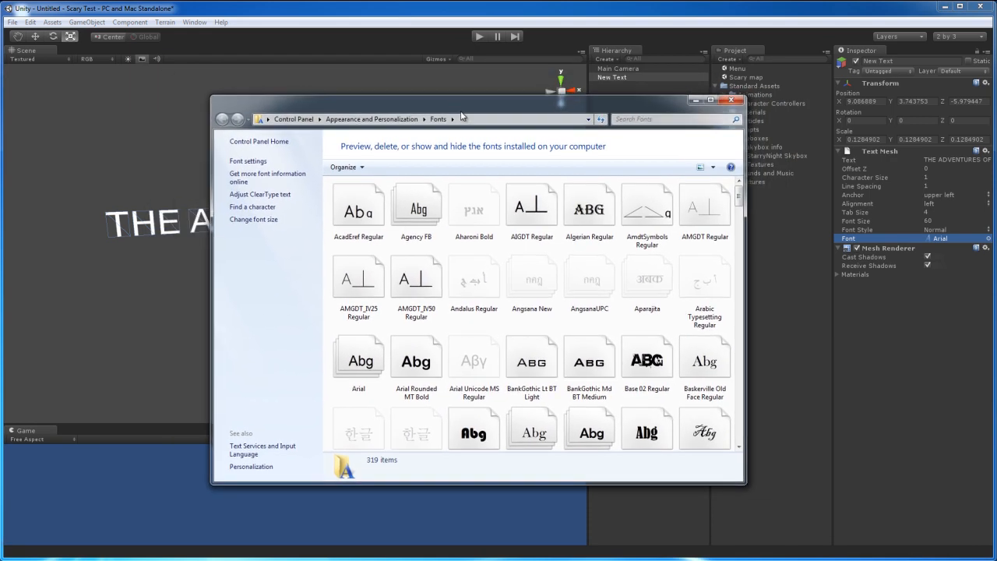
{"action": "mouse_move", "coordinate": [441, 166]}
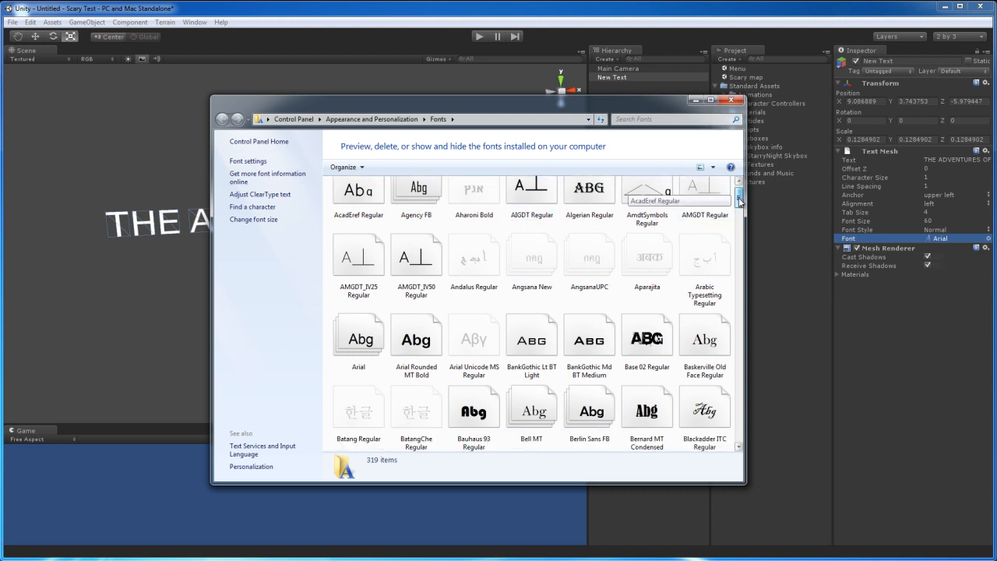
Enlarge the Fonts window and browse past Base 02 Regular to select BankGothic Md BT Medium
{"action": "left_click_drag", "start_coordinate": [738, 200], "coordinate": [739, 331]}
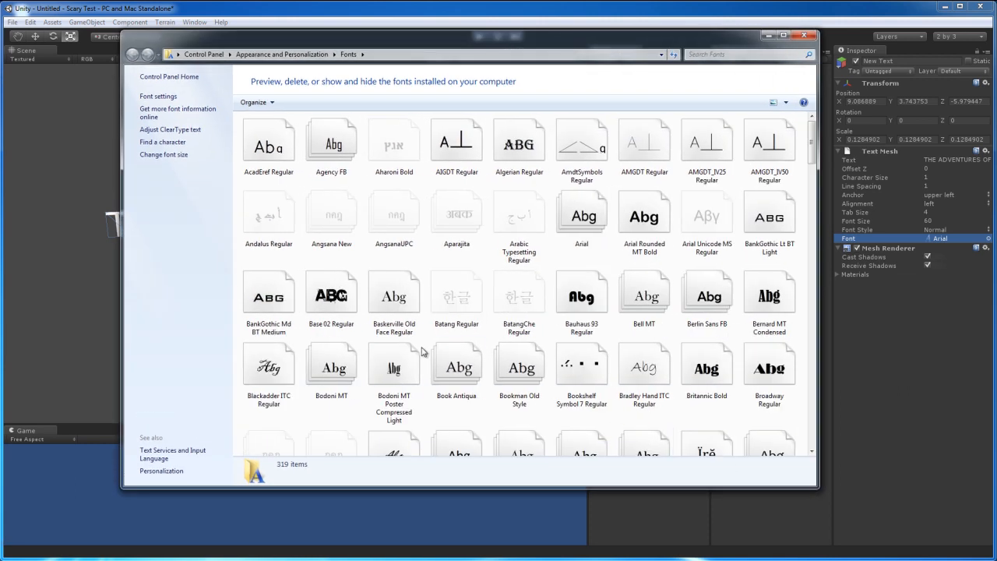
{"action": "left_click", "coordinate": [330, 293]}
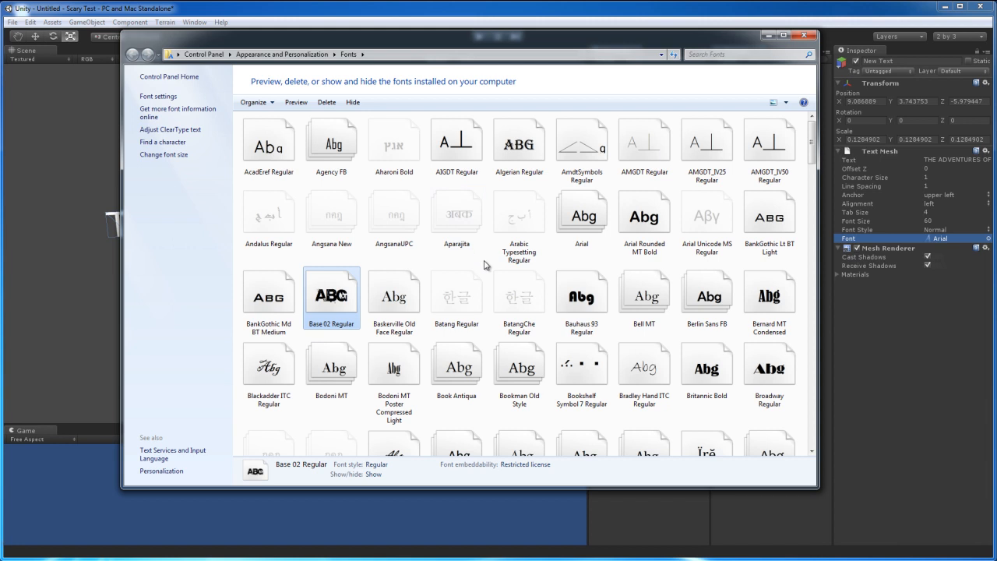
{"action": "scroll", "scroll_direction": "down", "scroll_amount": 3}
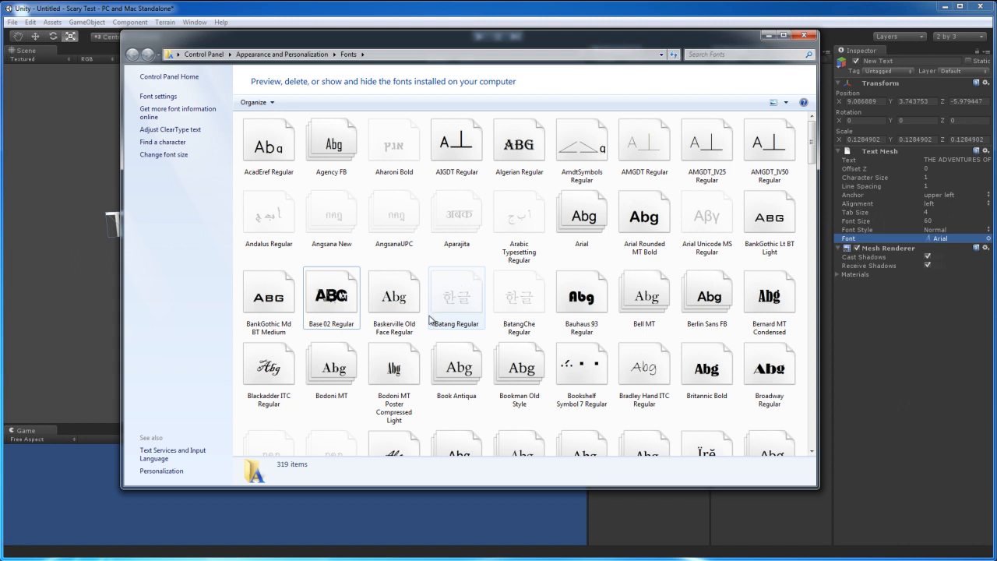
{"action": "left_click", "coordinate": [268, 296]}
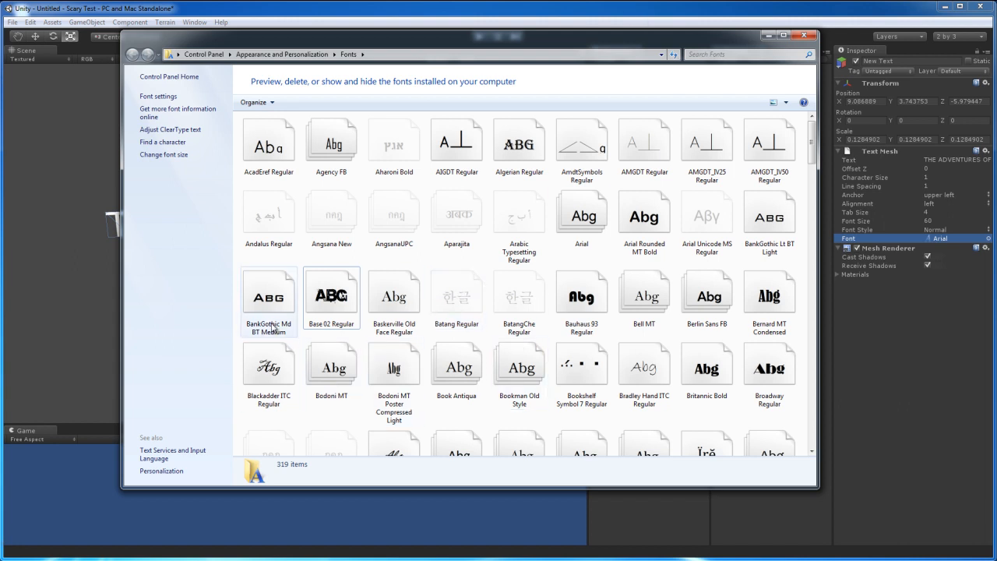
{"action": "left_click", "coordinate": [268, 293]}
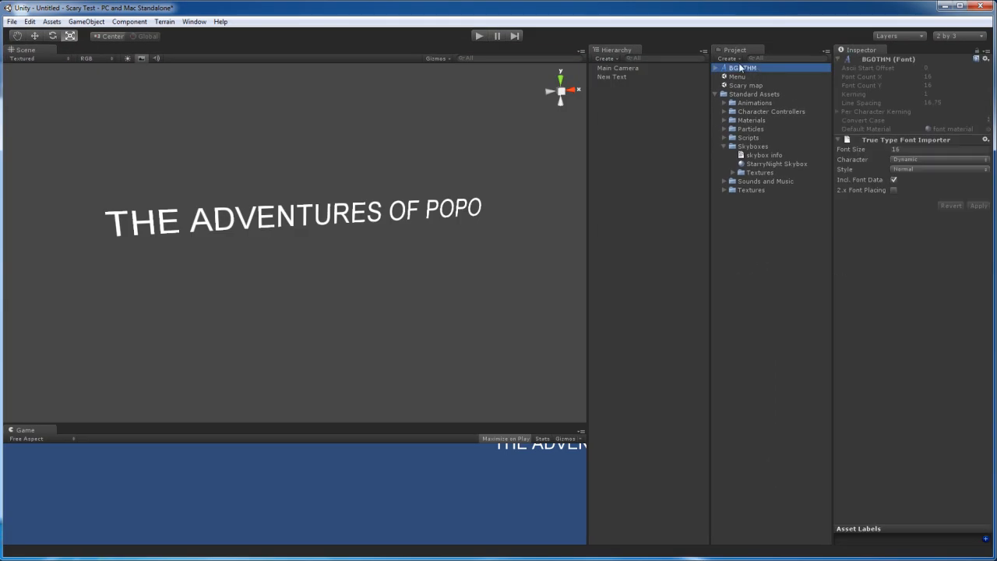
{"action": "mouse_move", "coordinate": [745, 78]}
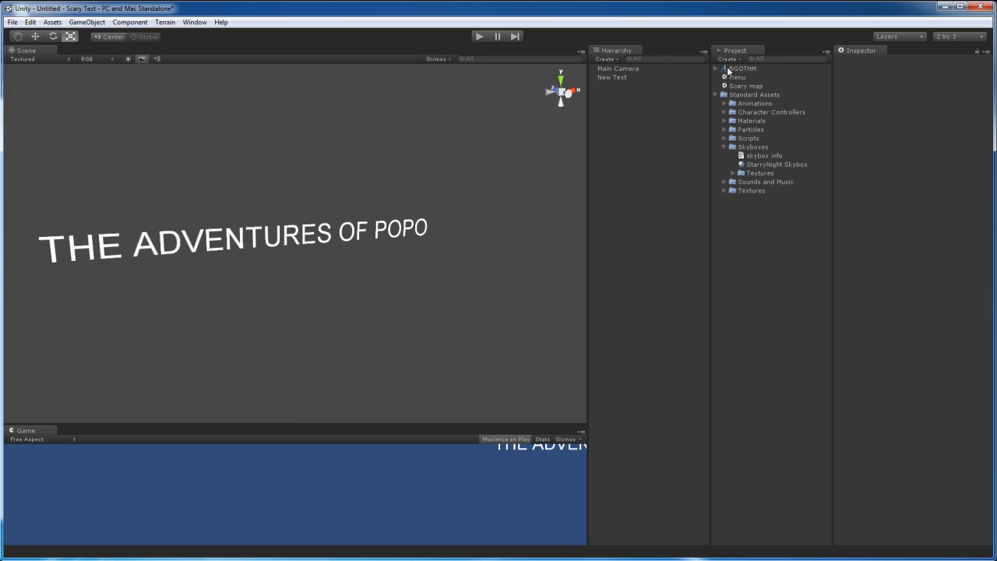
{"action": "left_click", "coordinate": [613, 78]}
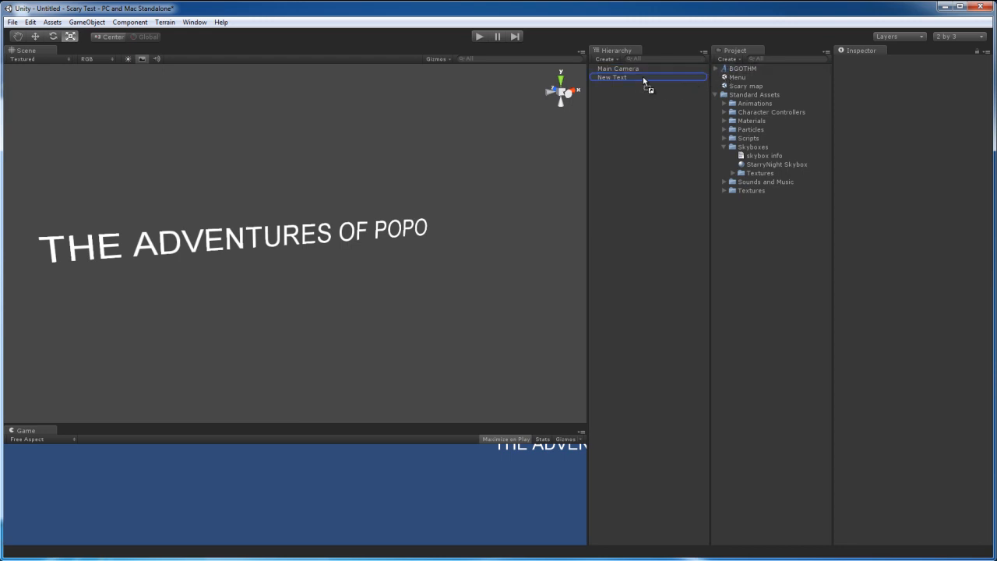
{"action": "mouse_move", "coordinate": [631, 81]}
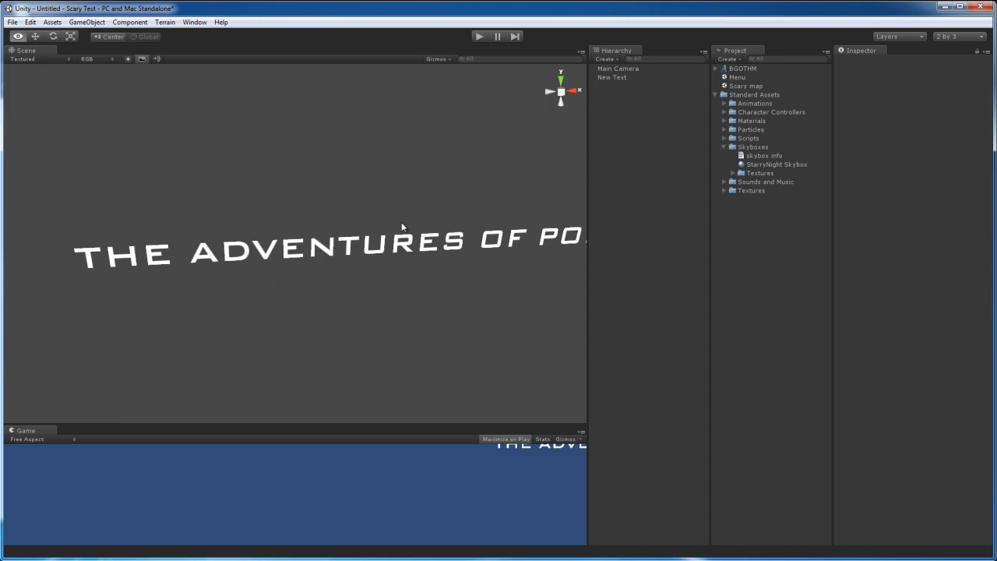
{"action": "left_click", "coordinate": [614, 78]}
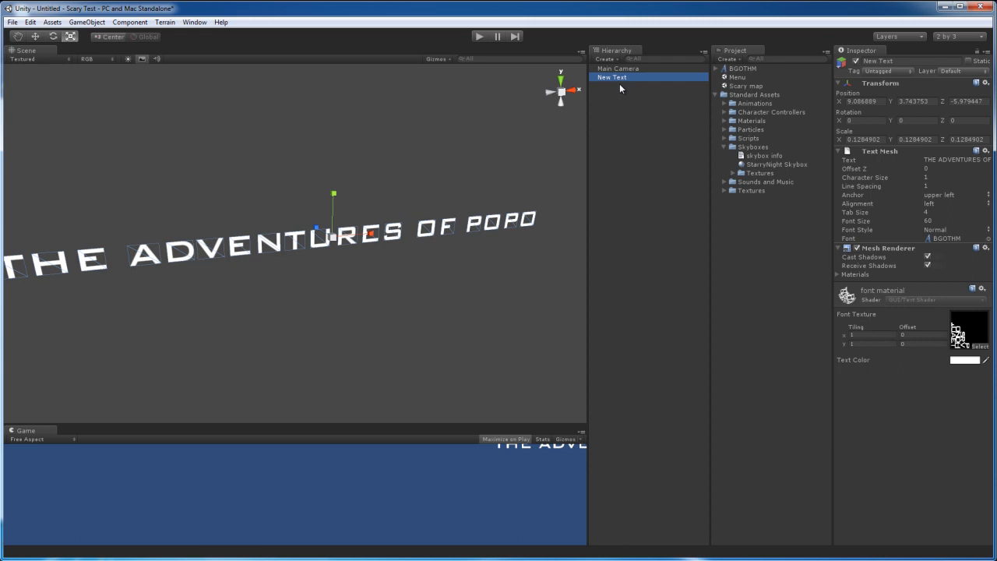
{"action": "mouse_move", "coordinate": [635, 81]}
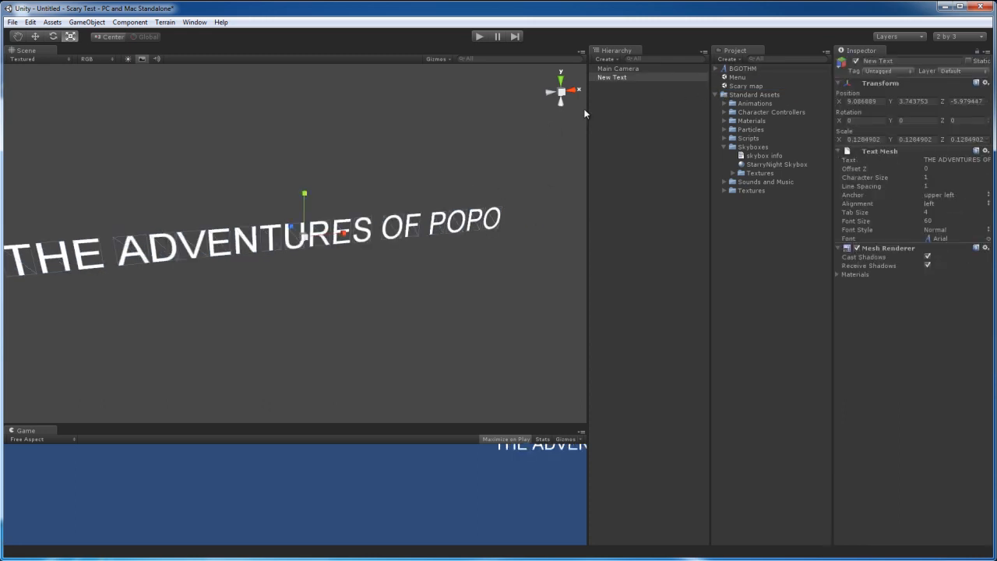
Assign the BGOTHM font to New Text's Text Mesh and expand its Mesh Renderer materials
{"action": "left_click", "coordinate": [947, 238]}
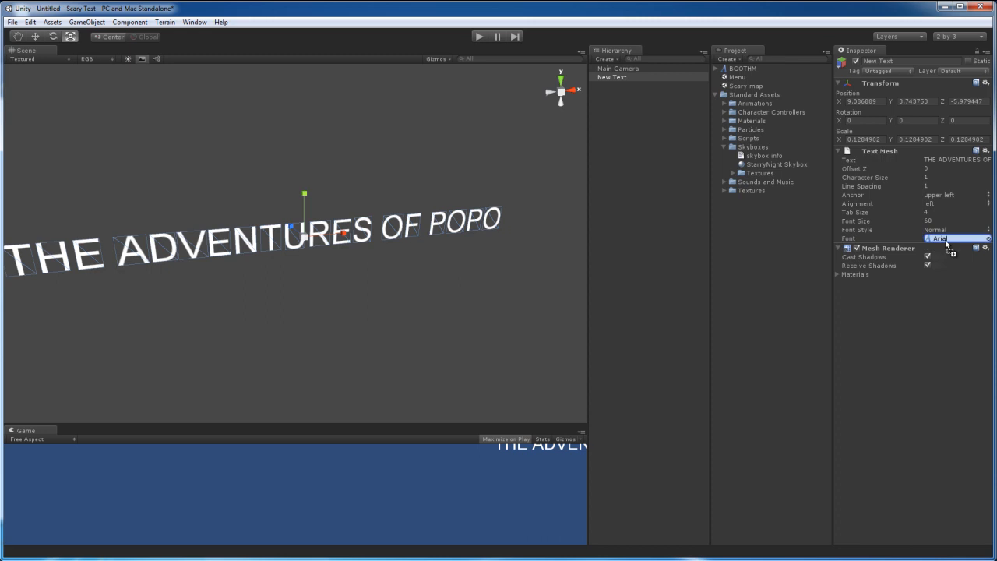
{"action": "left_click", "coordinate": [943, 240]}
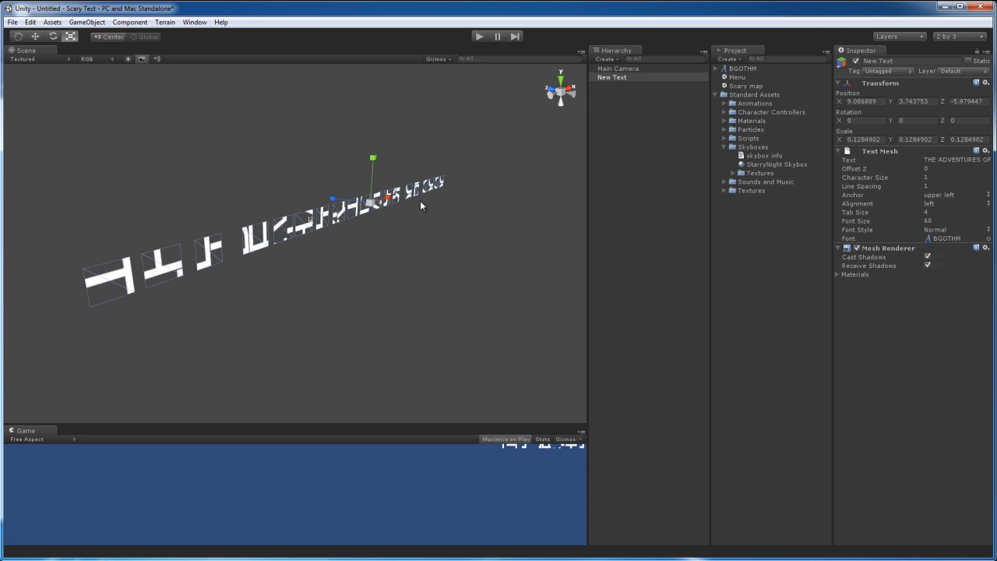
{"action": "left_click", "coordinate": [855, 275]}
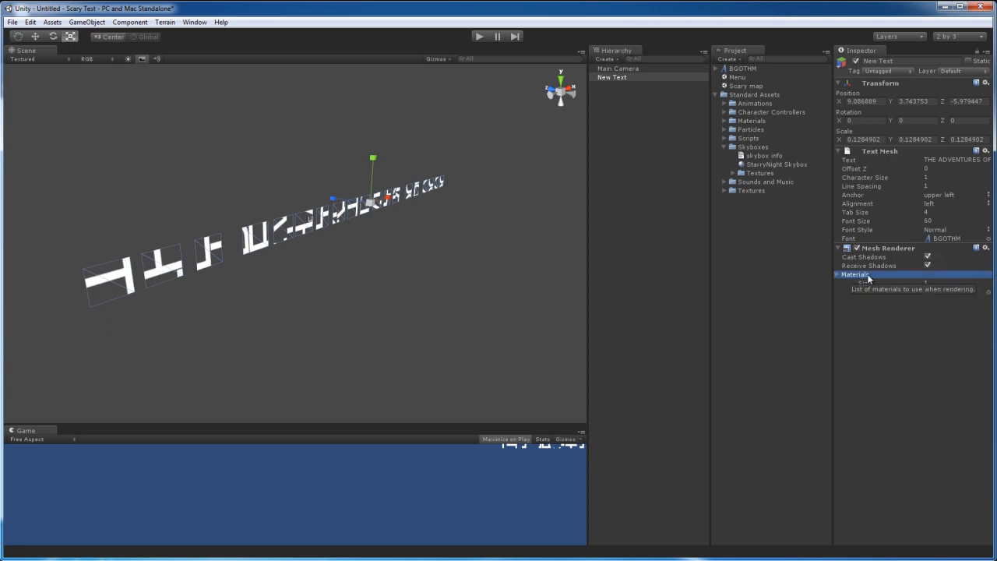
{"action": "left_click", "coordinate": [838, 274]}
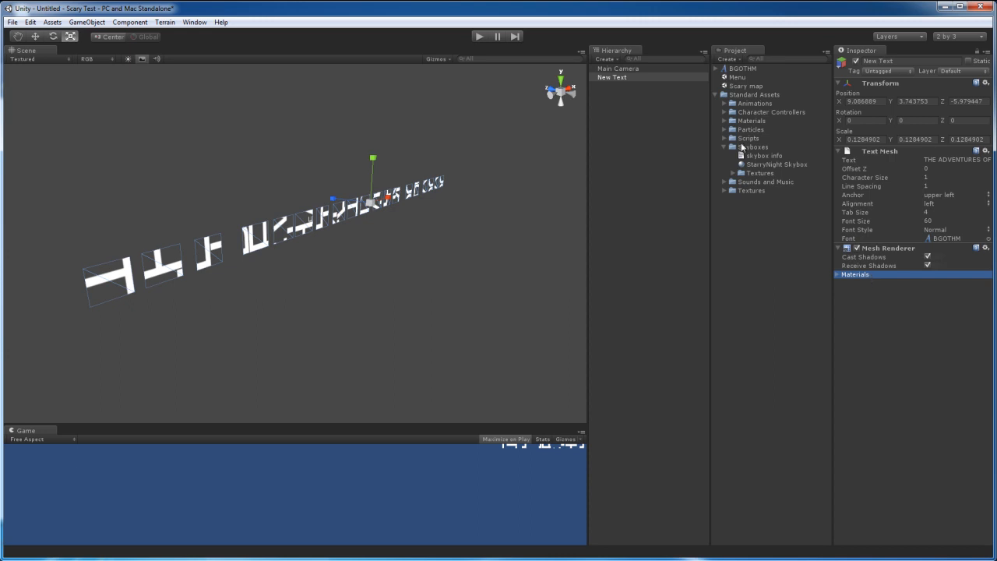
{"action": "left_click", "coordinate": [610, 76]}
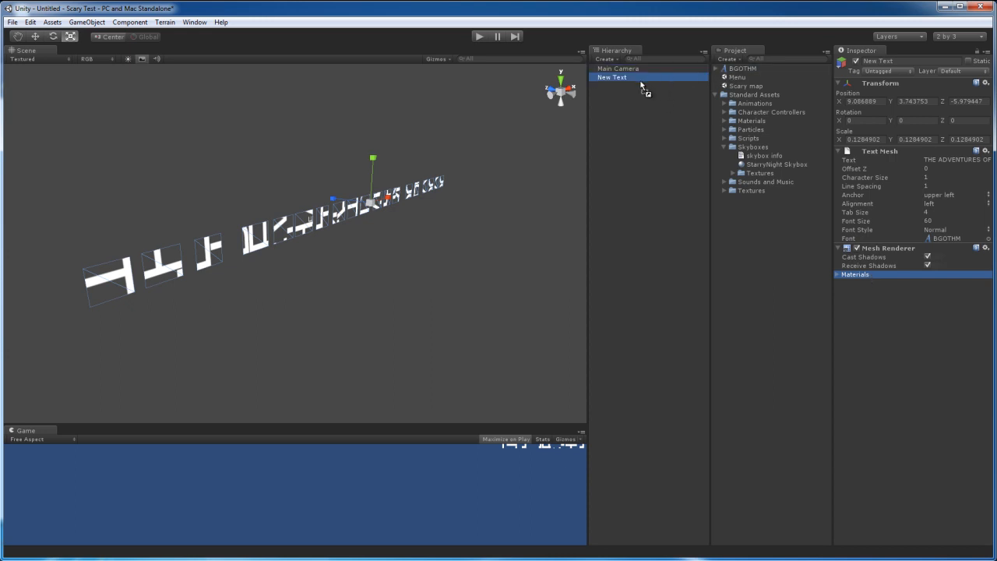